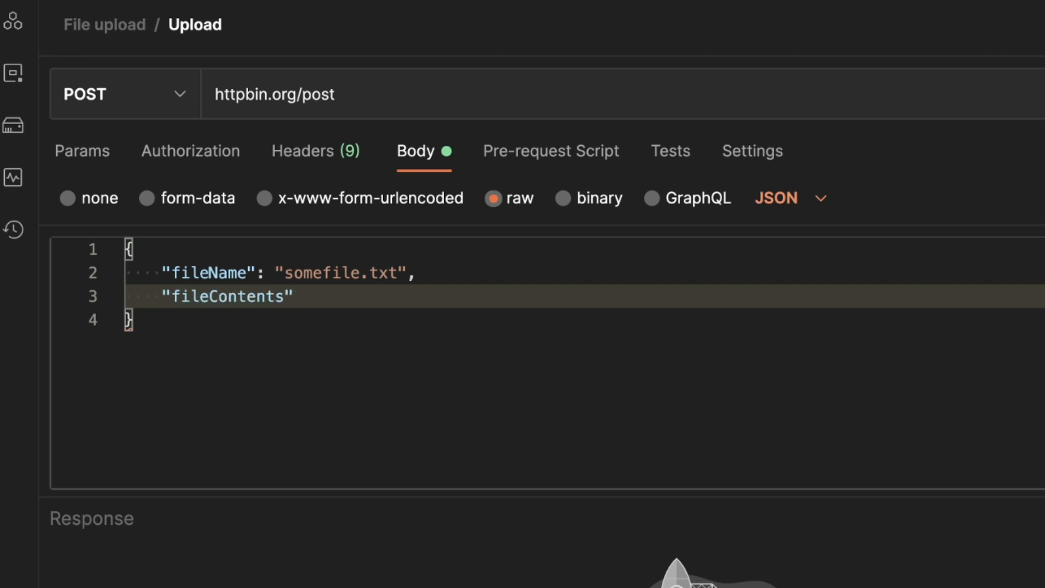
pyautogui.write(': ""')
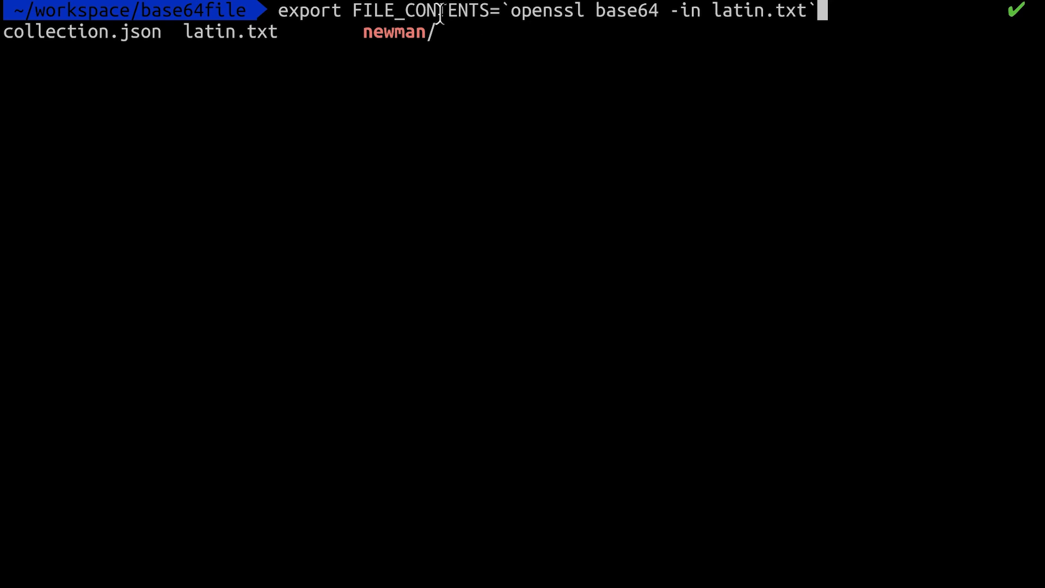
pyautogui.moveTo(680, 32)
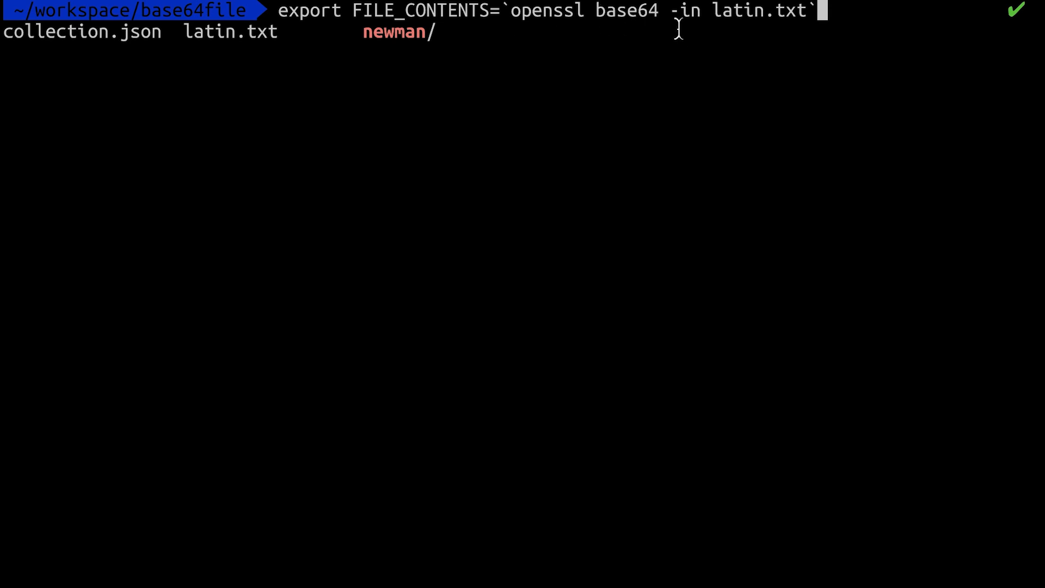